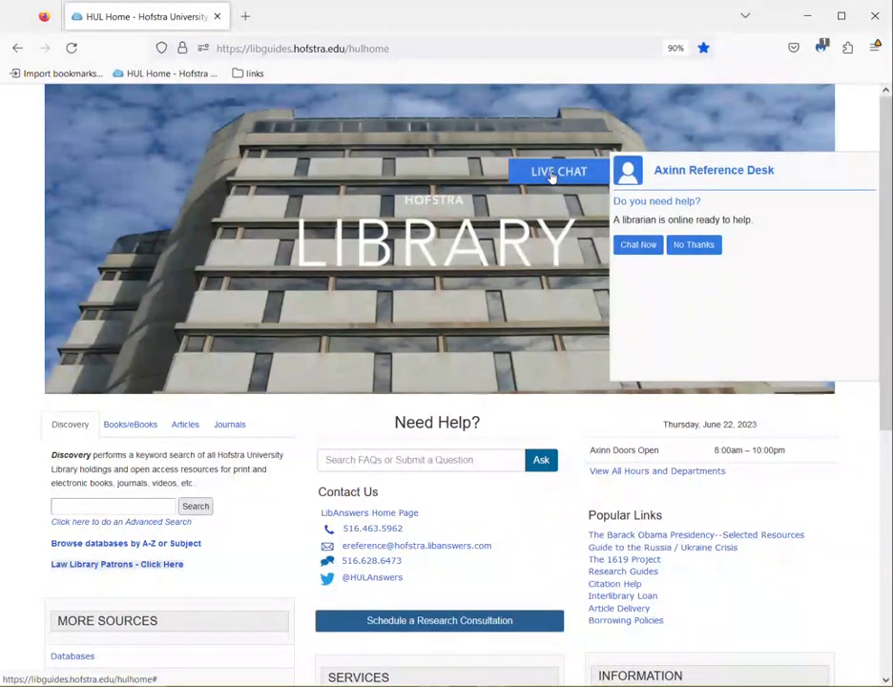
Dismiss the chat invitation and enter 'World Hunger' in the Articles search box.
left_click(694, 244)
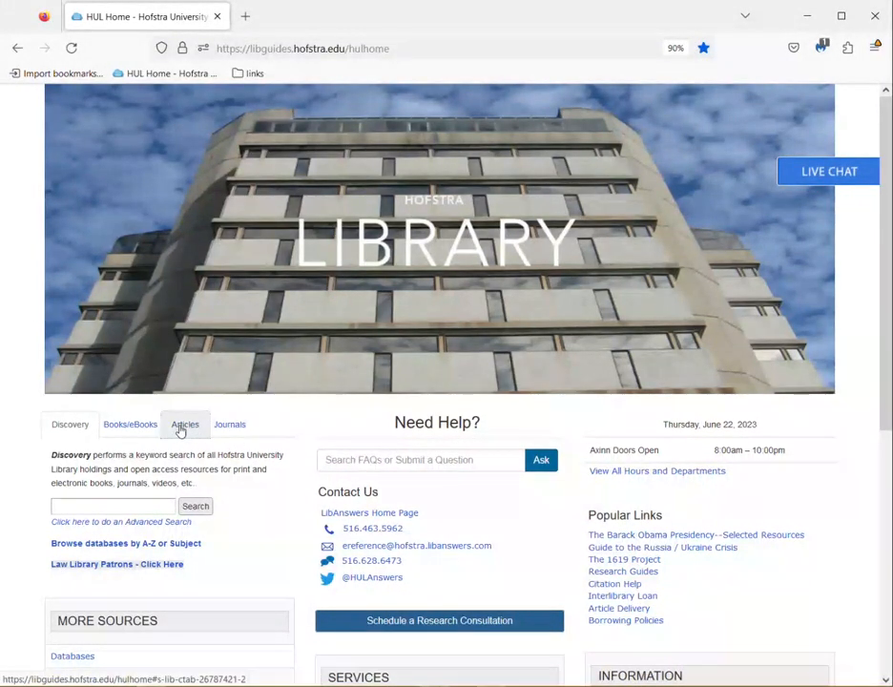
left_click(186, 424)
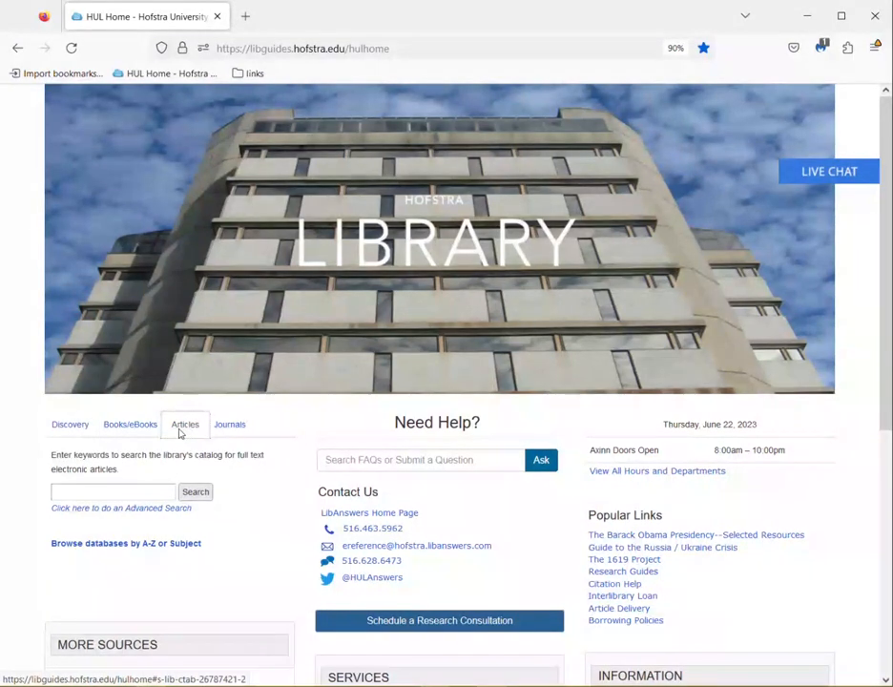
left_click(112, 491)
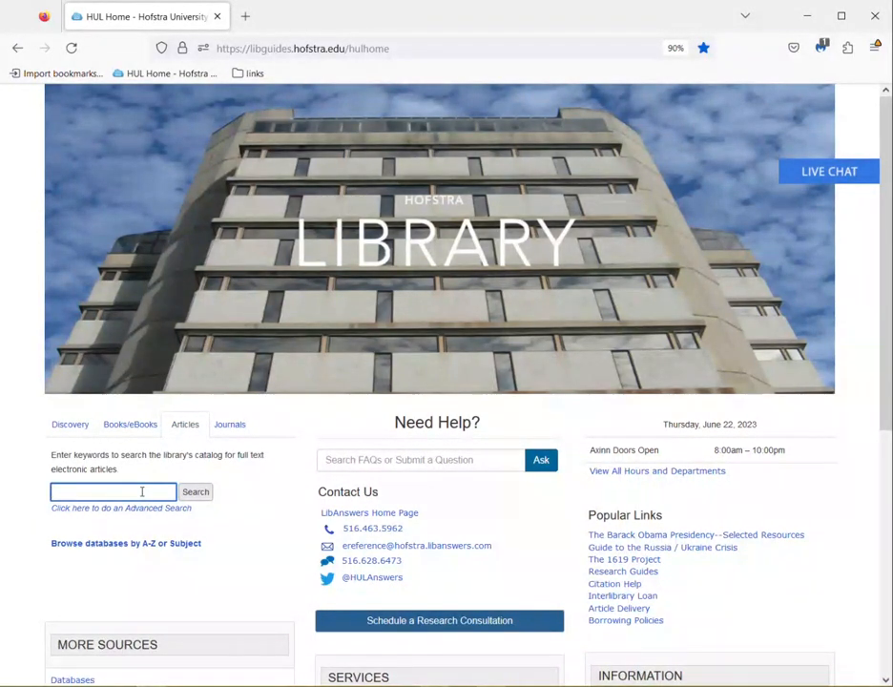
type("World Hunger")
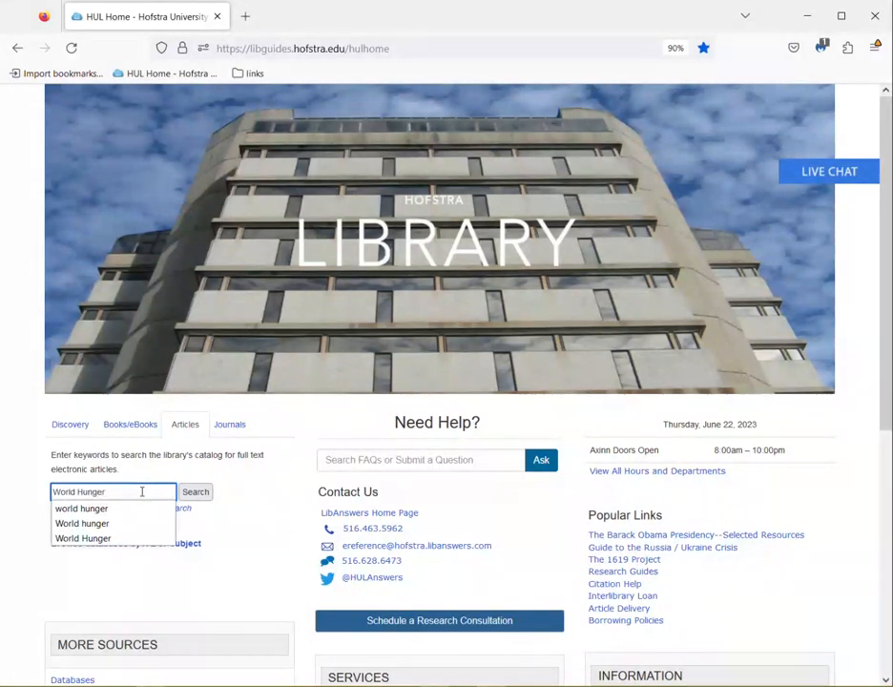
Search World Hunger articles, limit to Peer Reviewed, and expand the Material Type filter.
left_click(195, 492)
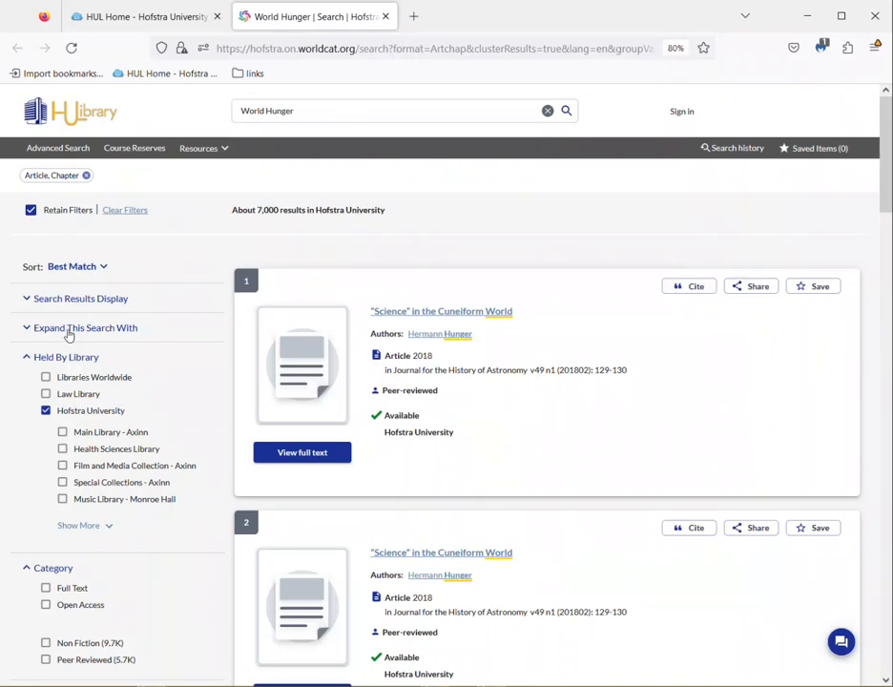
scroll("down", 3)
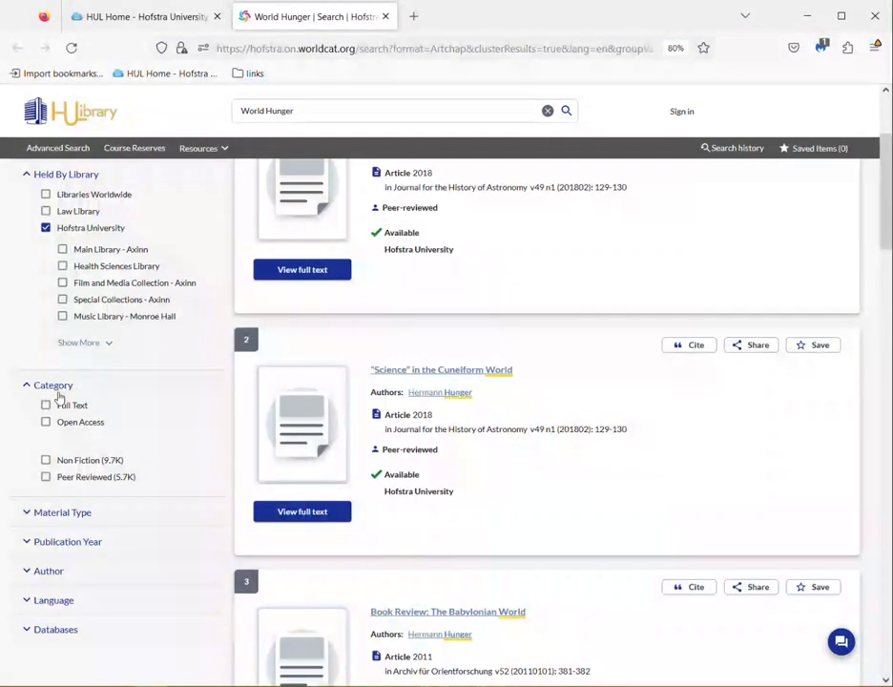
left_click(46, 477)
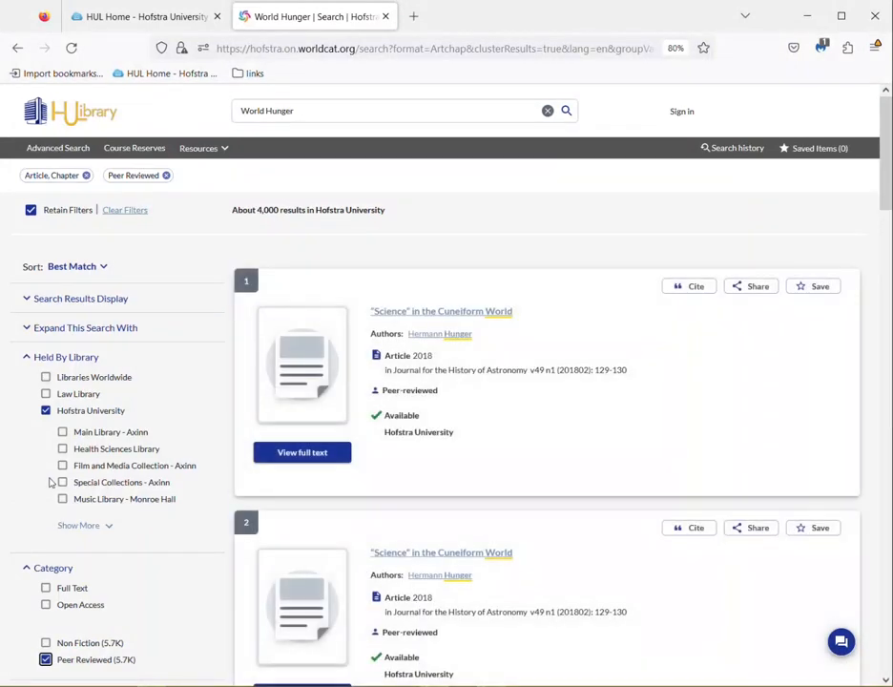
scroll("down", 3)
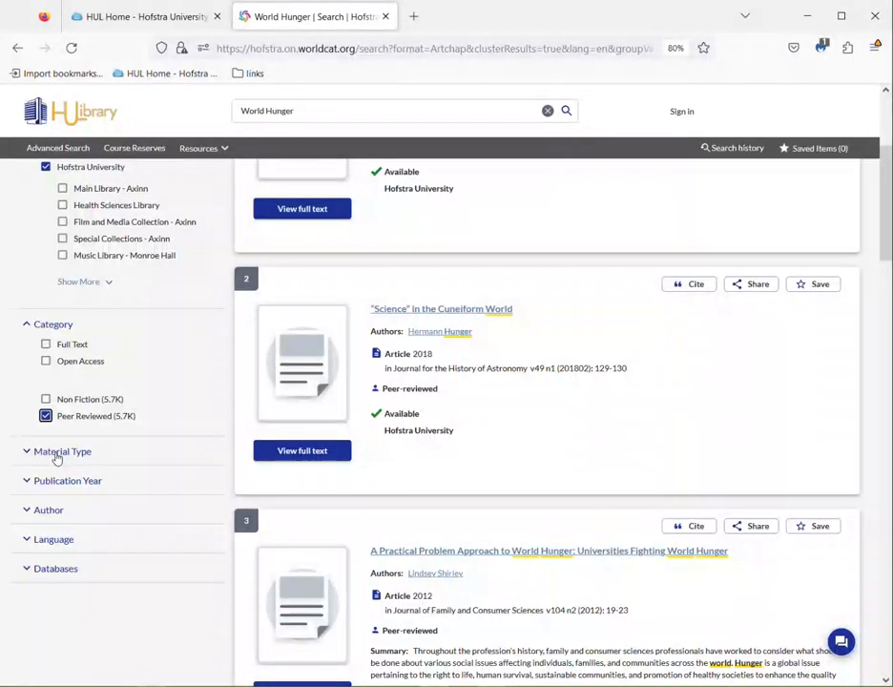
left_click(62, 451)
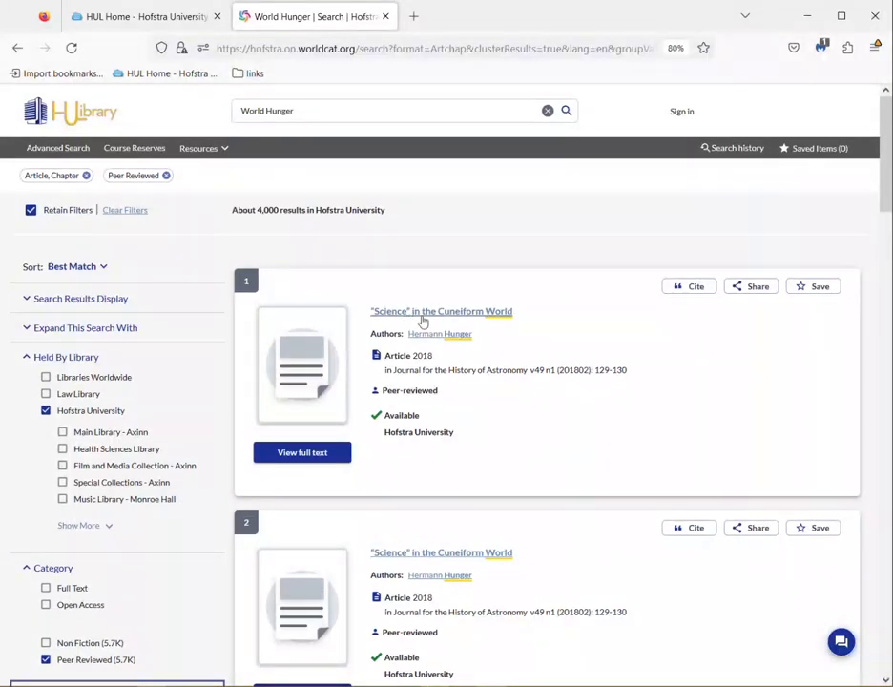
Rerun the search with the exact phrase "World Hunger", narrowing to 724 peer-reviewed results.
scroll("down", 3)
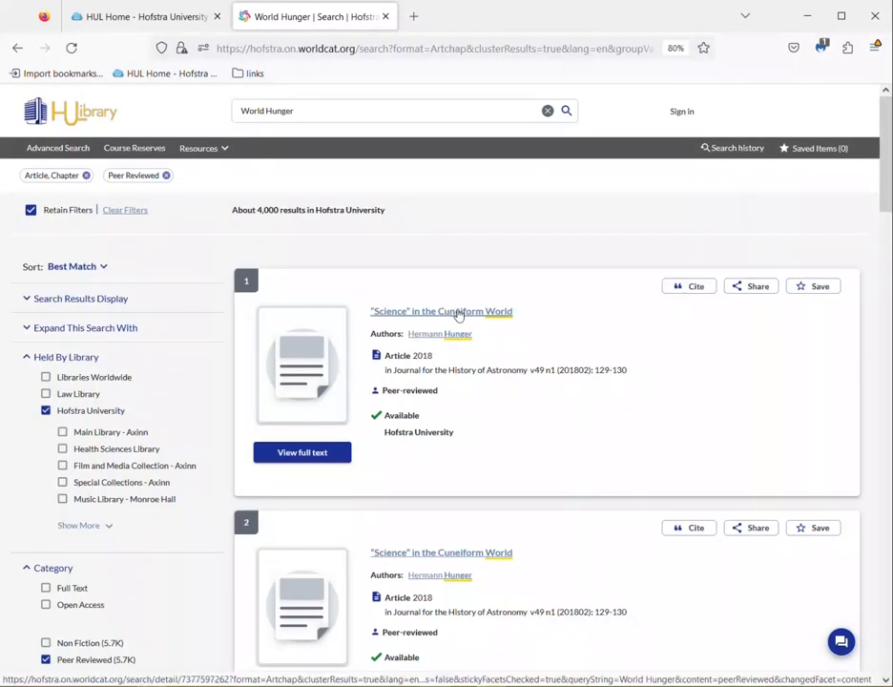
left_click(391, 110)
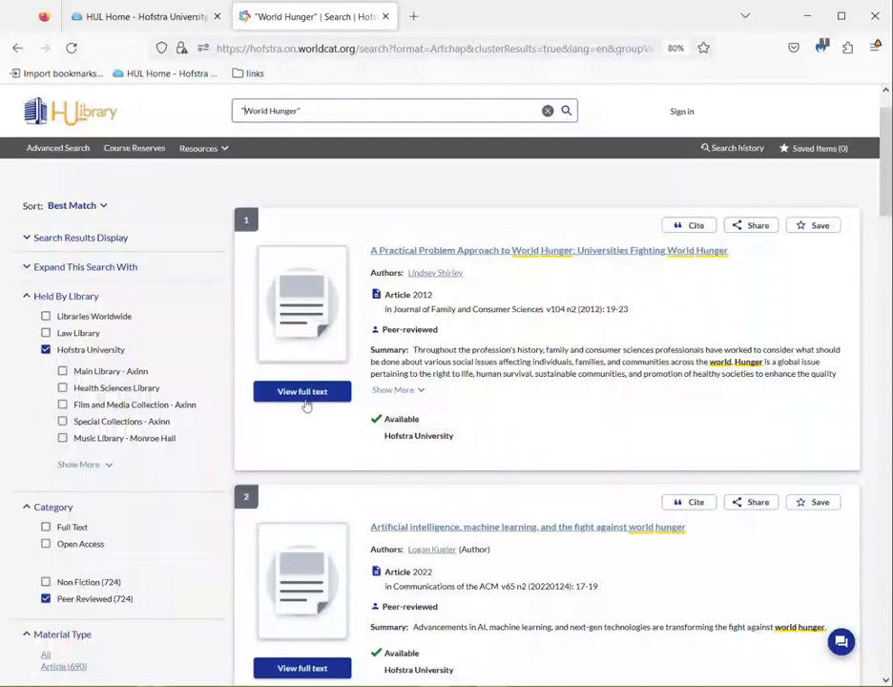
Open 'A Practical Problem Approach to World Hunger' via its H W Wilson Education Full Text link.
left_click(302, 391)
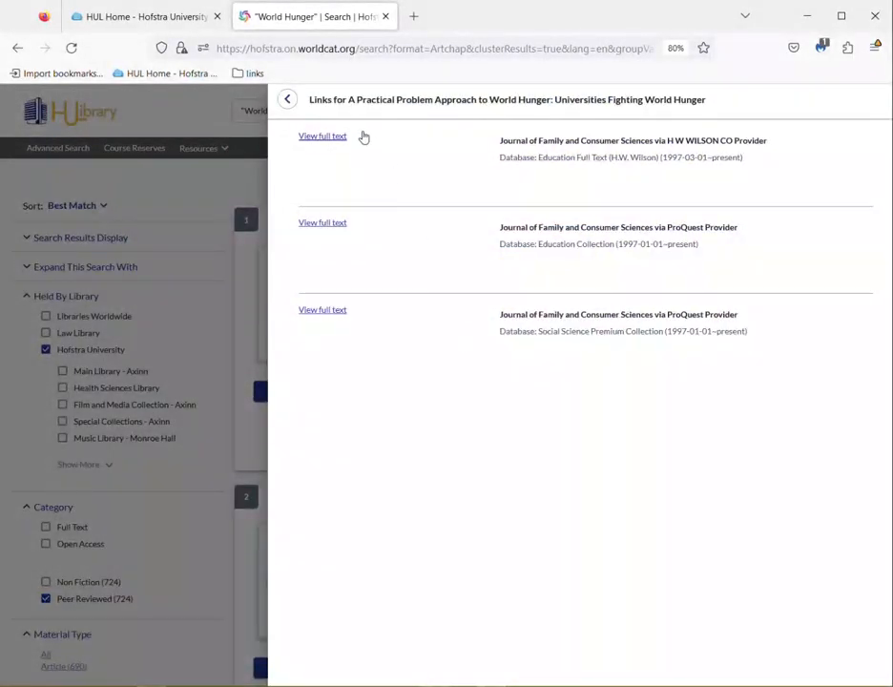
left_click(322, 135)
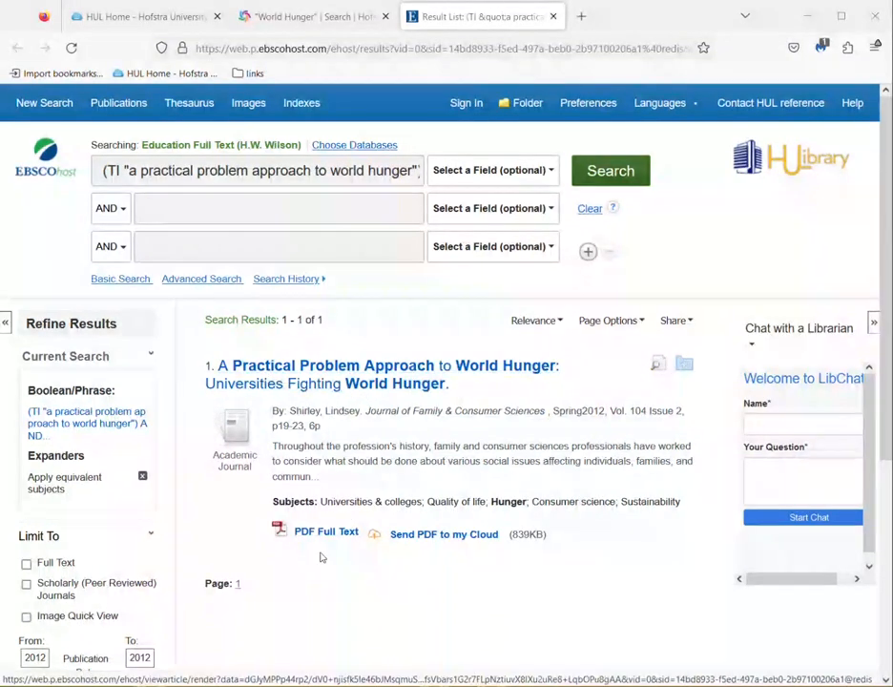
Run an EBSCOhost title search for TI "world hunger", returning 42 results.
left_click(327, 532)
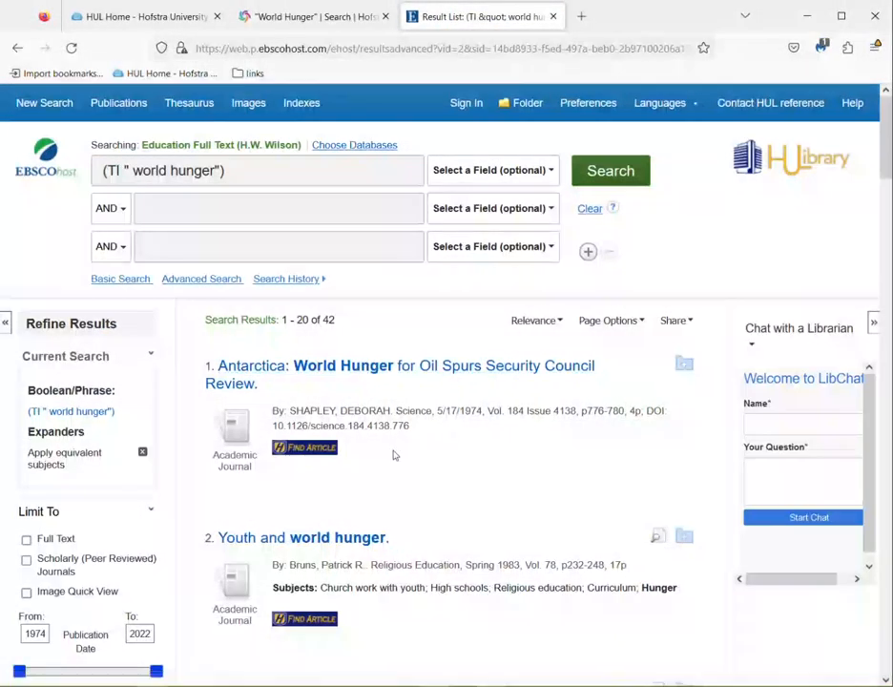
mouse_move(319, 468)
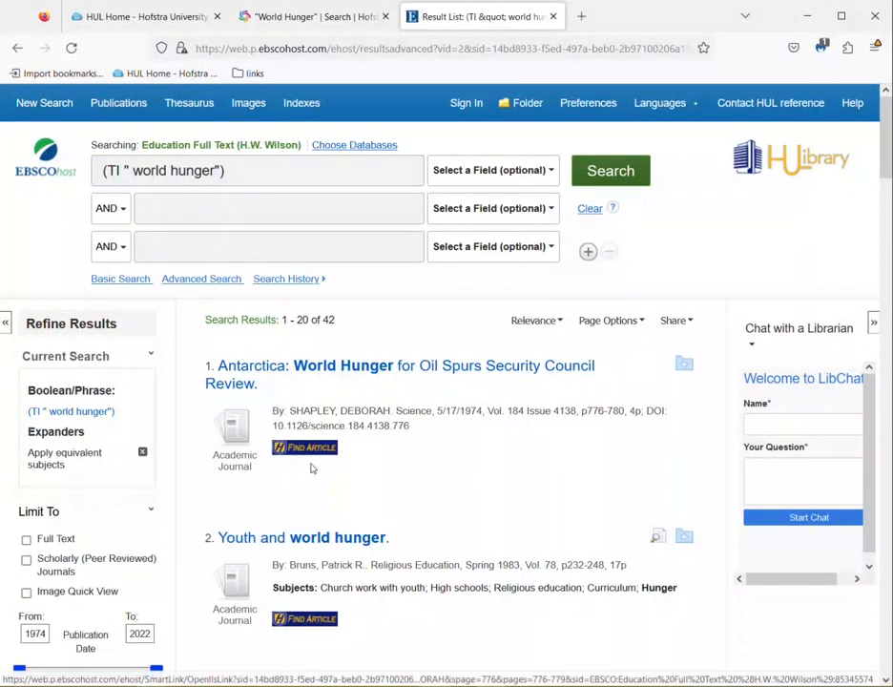
mouse_move(306, 448)
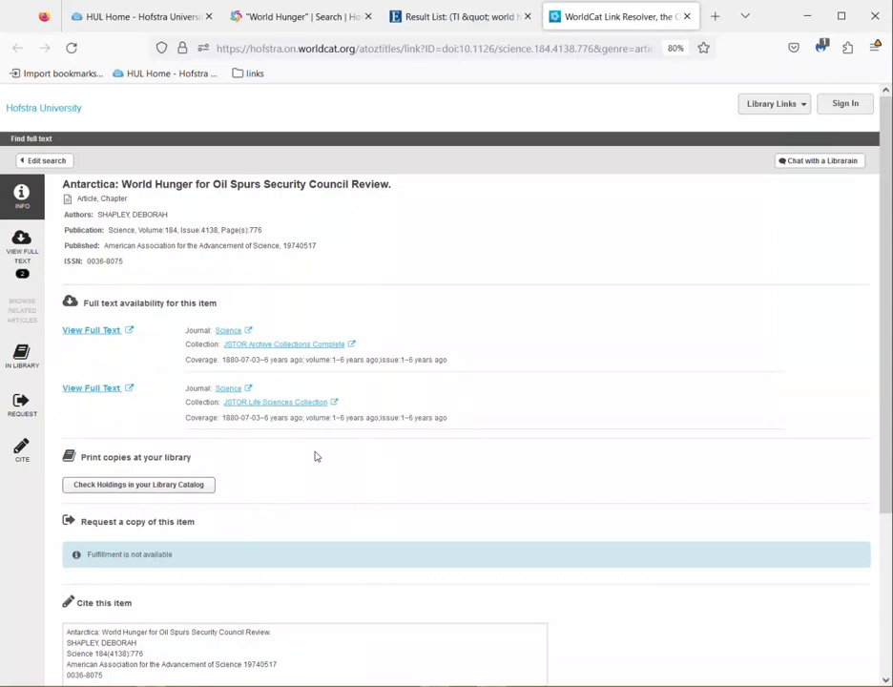
mouse_move(91, 330)
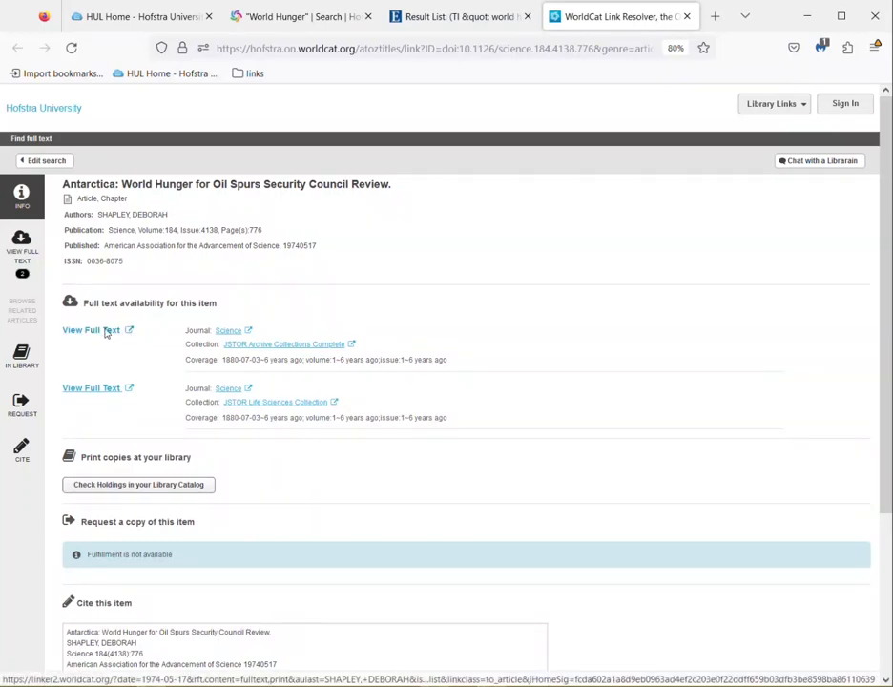
Open 'Antarctica: World Hunger for Oil Spurs Security Council Review' on JSTOR and preview its pages.
left_click(92, 330)
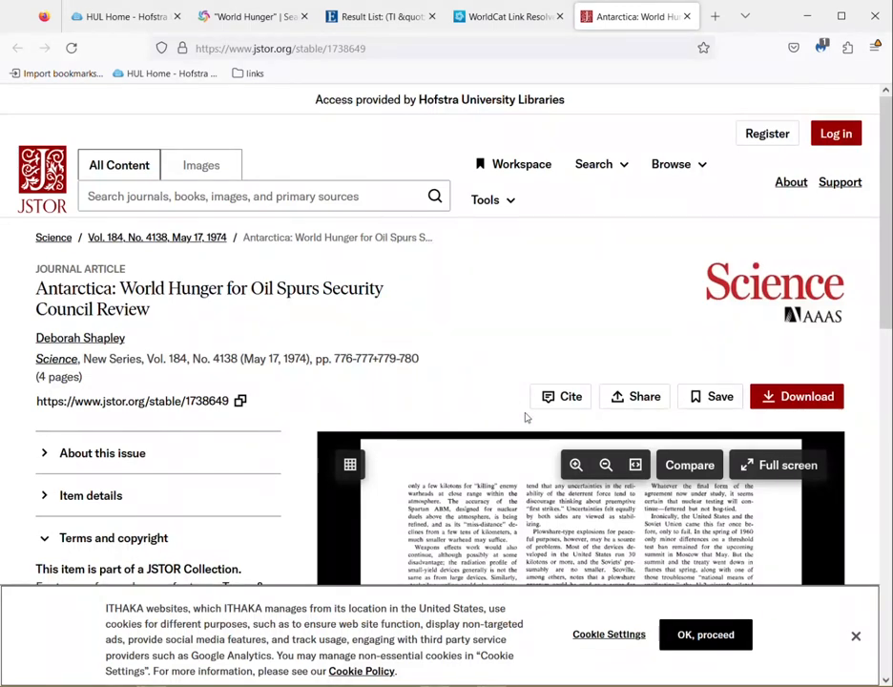
scroll("down", 3)
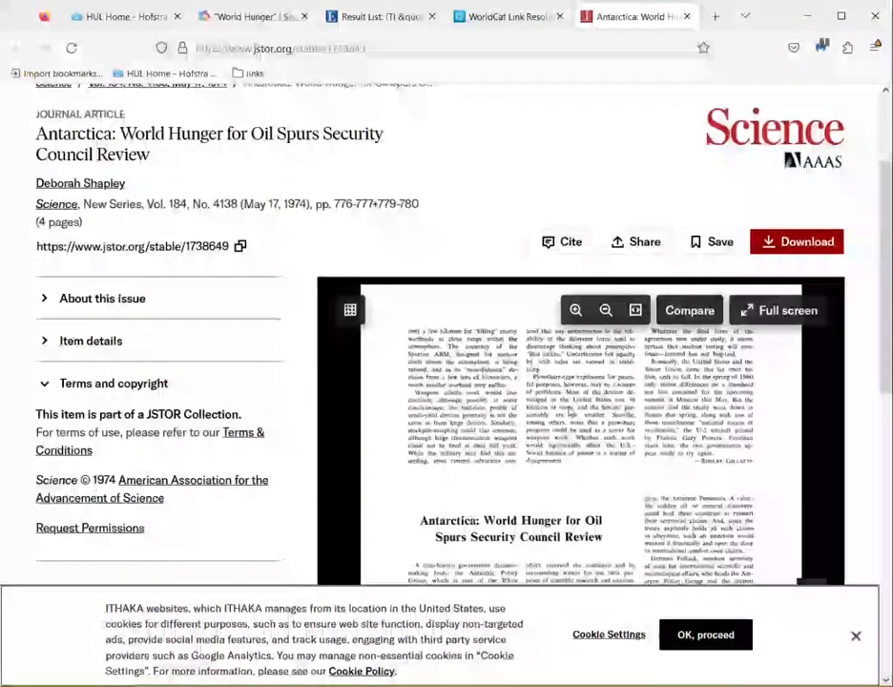